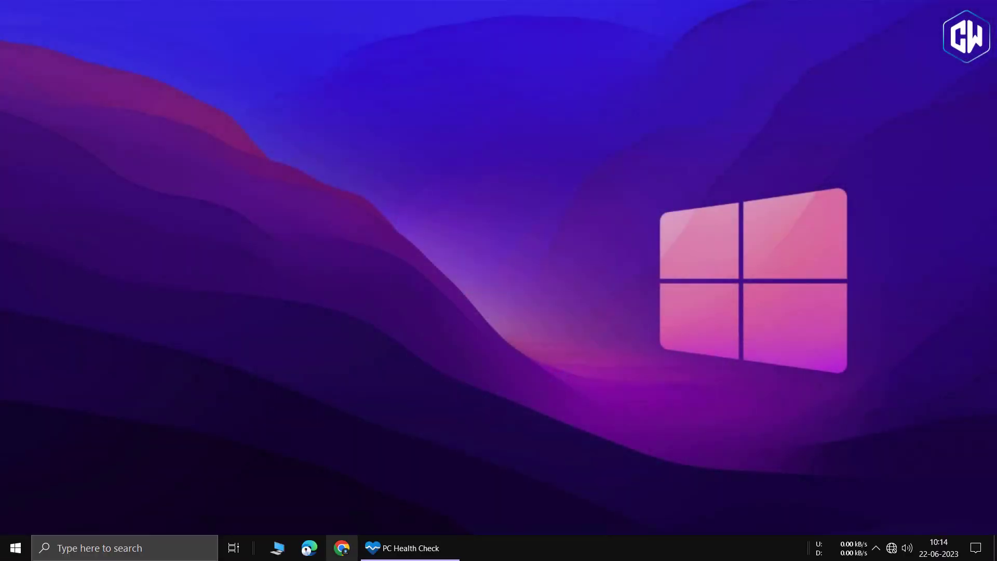
- Check PC Health Check, then close its window
click(410, 547)
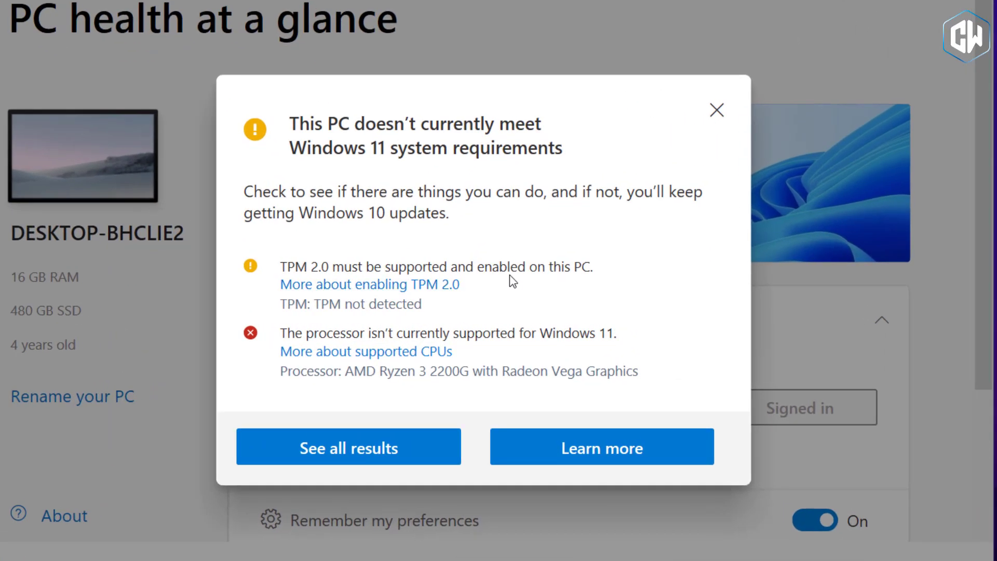
mouse_move(569, 294)
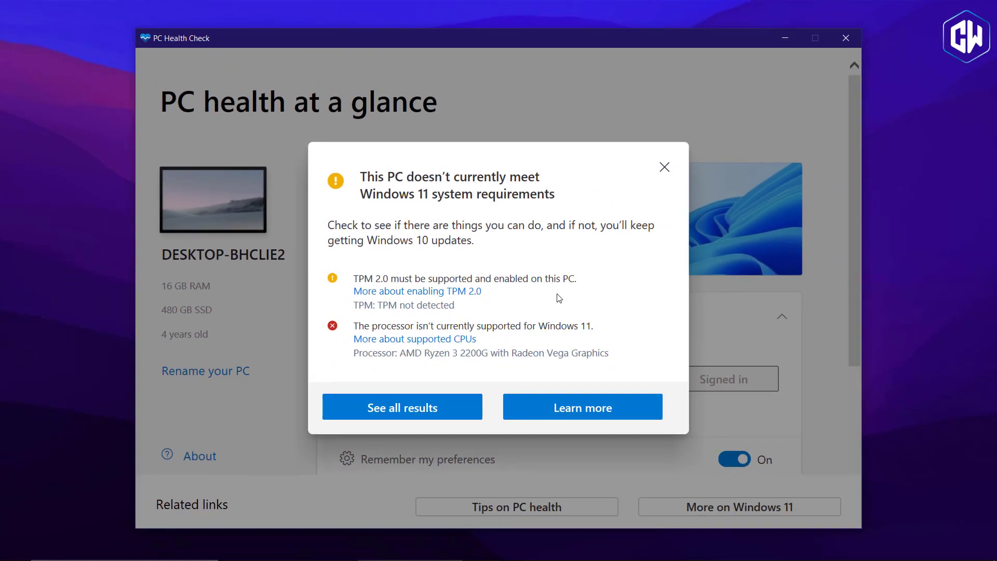
click(845, 37)
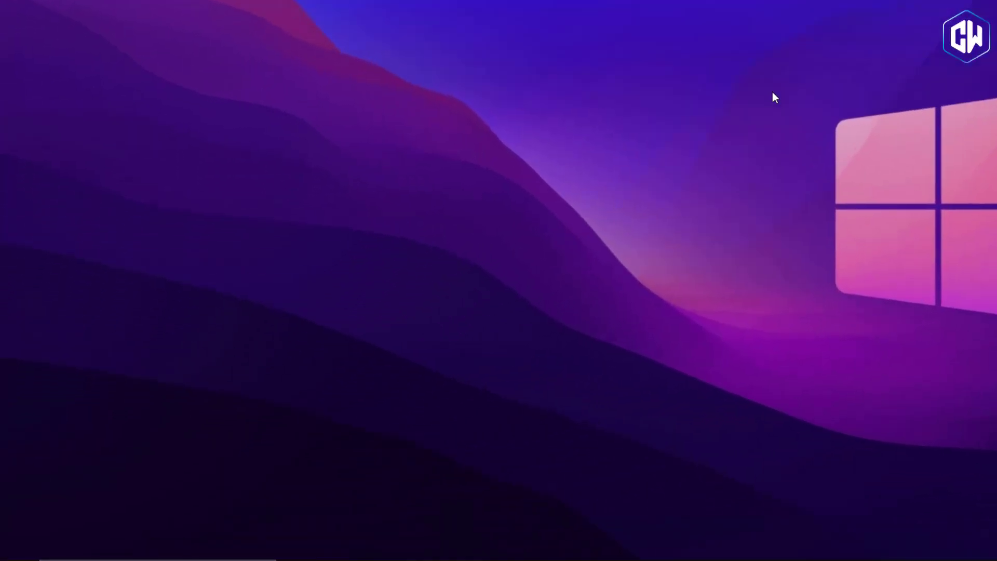
- Launch the TPM Management console via Run with tpm.msc
right_click(12, 548)
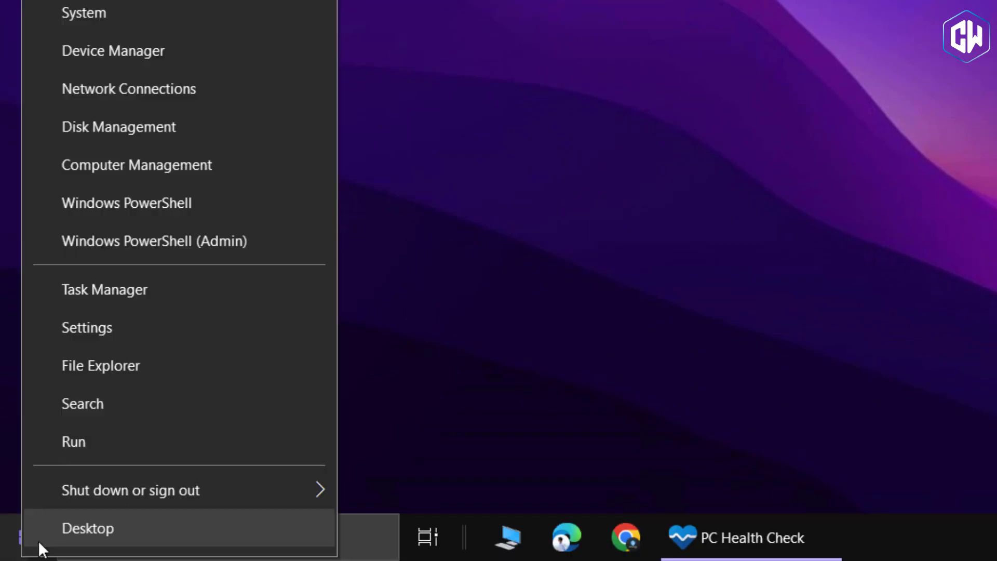
click(73, 442)
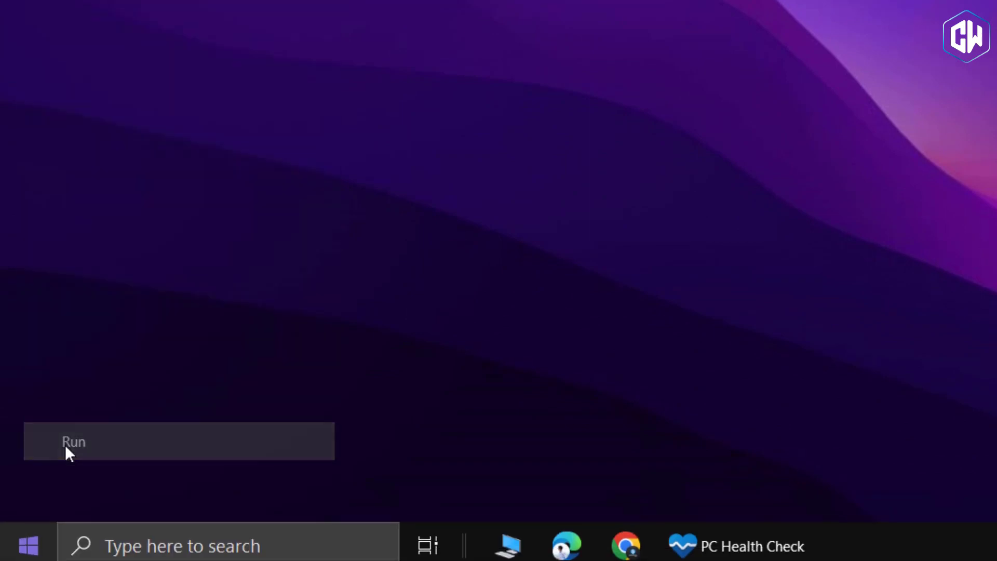
text(tpm.msc)
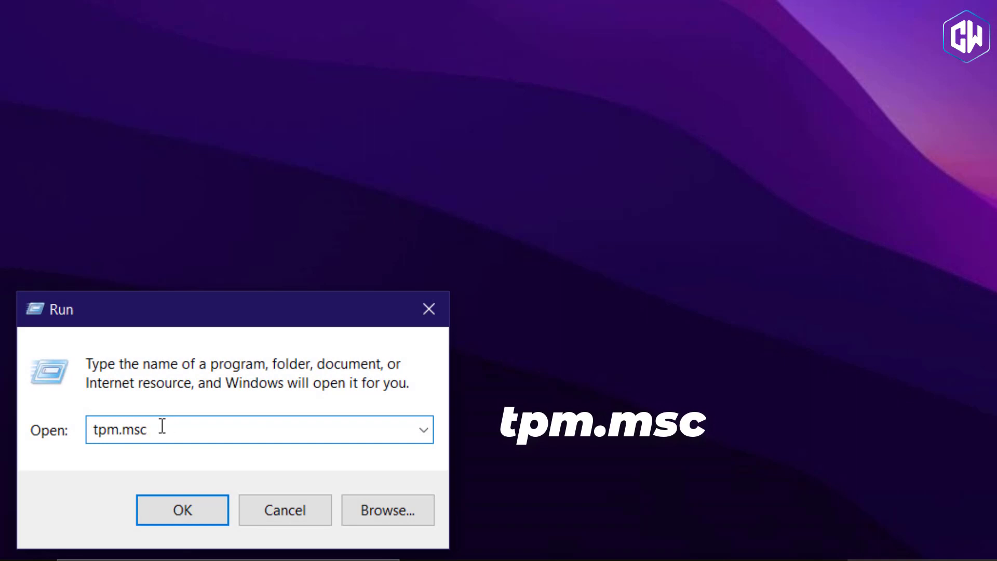
click(182, 509)
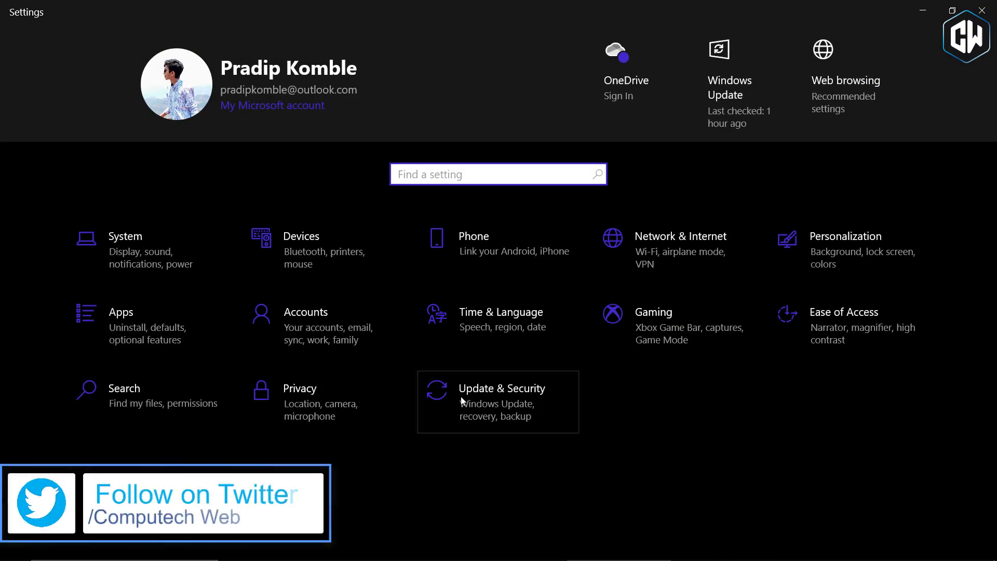
- Go through Update & Security and Windows Security to the Device security page
click(501, 388)
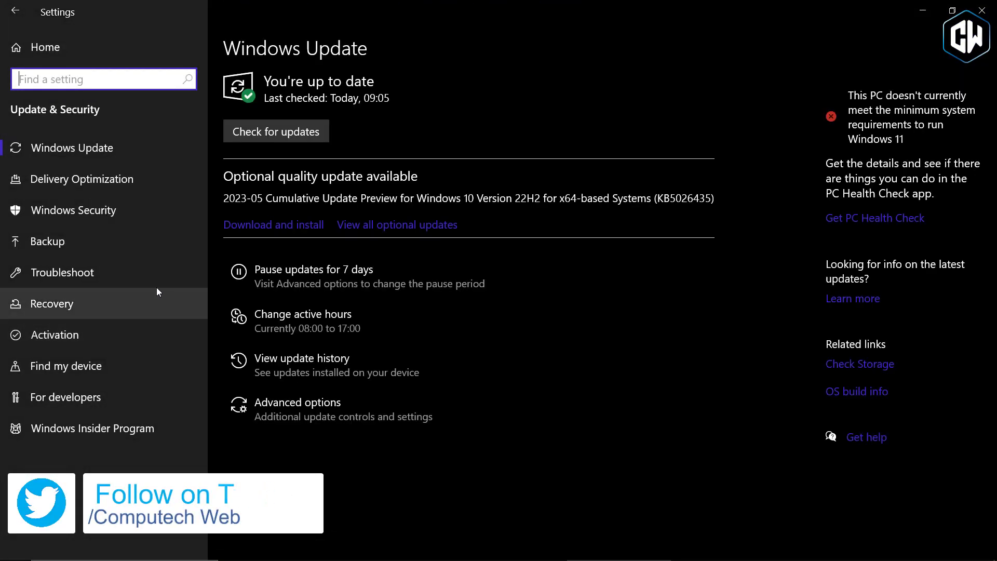
mouse_move(95, 210)
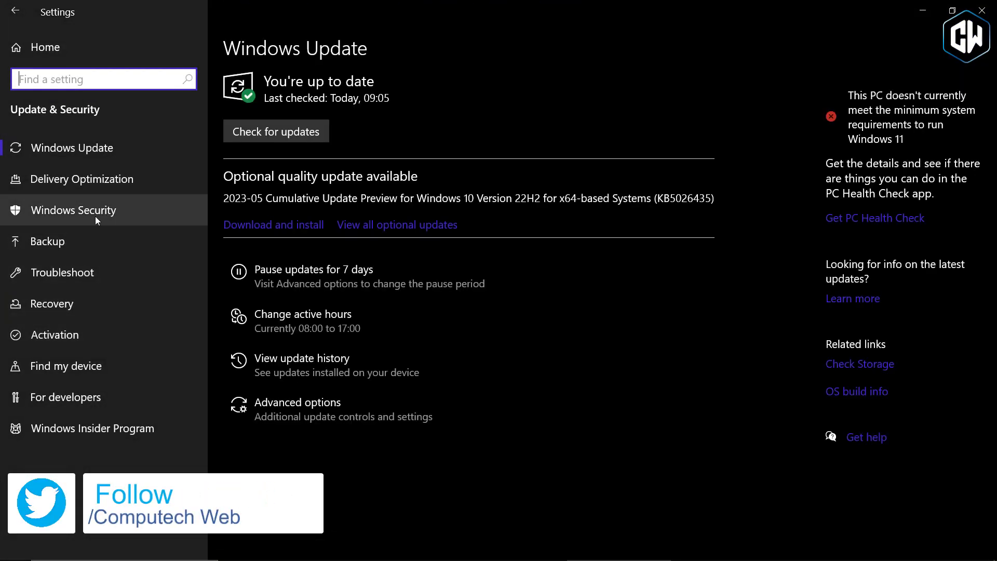
click(73, 210)
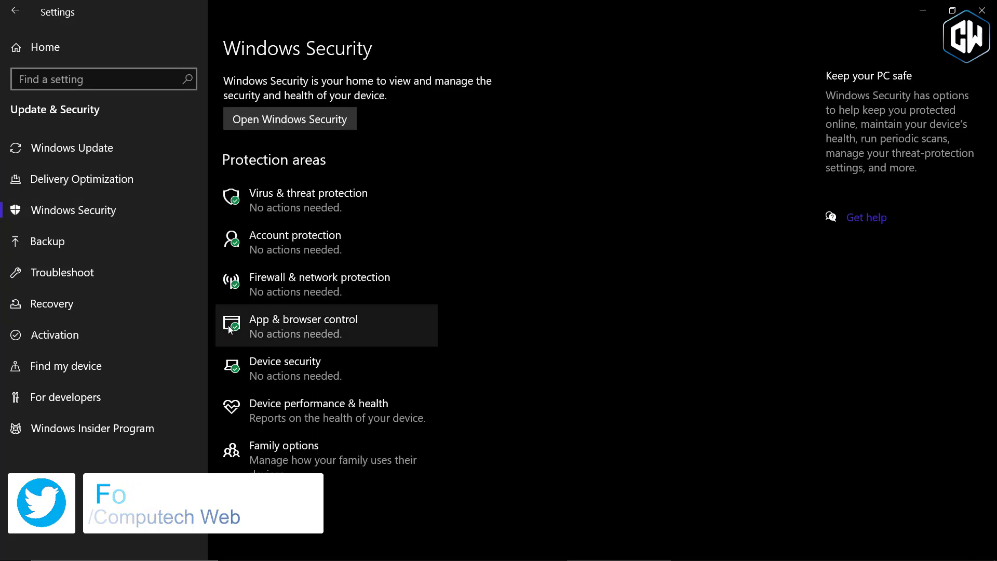
mouse_move(283, 370)
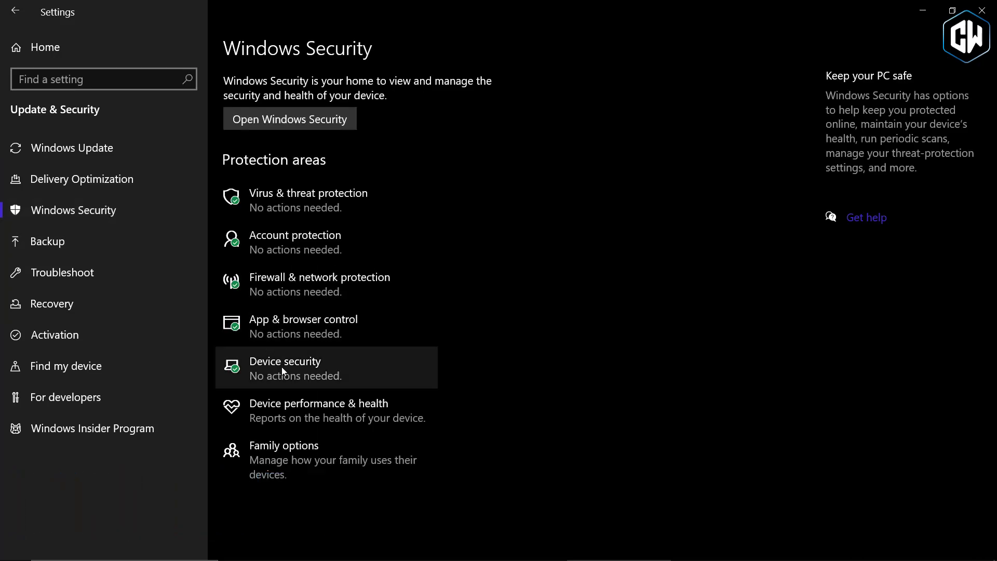
click(285, 367)
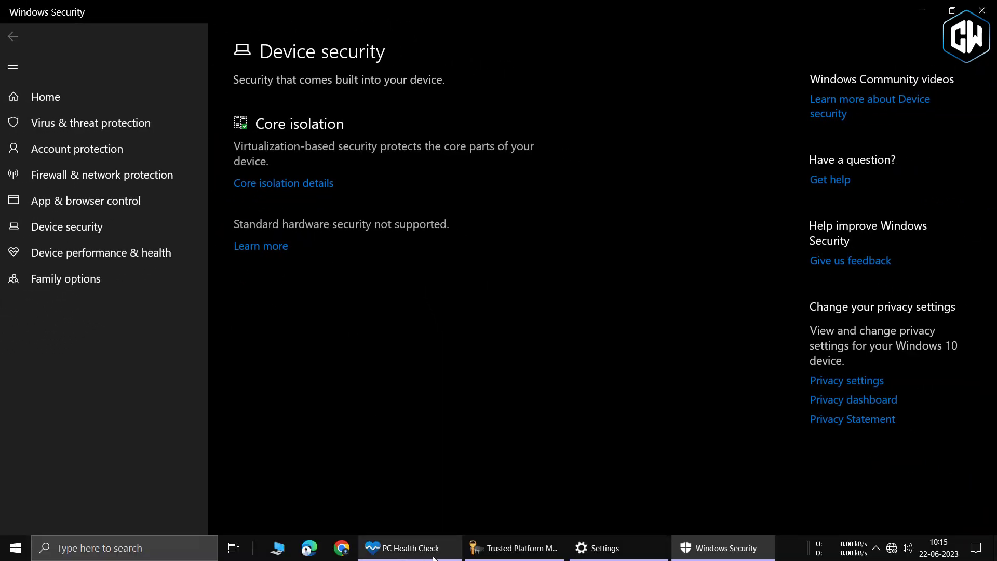
- Switch to the TPM Management window reporting no compatible TPM found
click(512, 547)
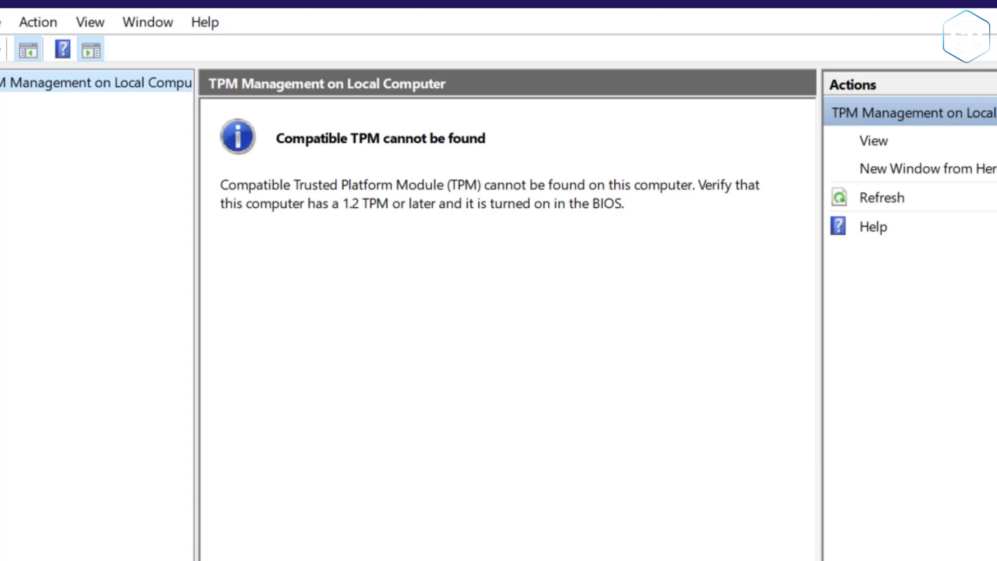
mouse_move(449, 330)
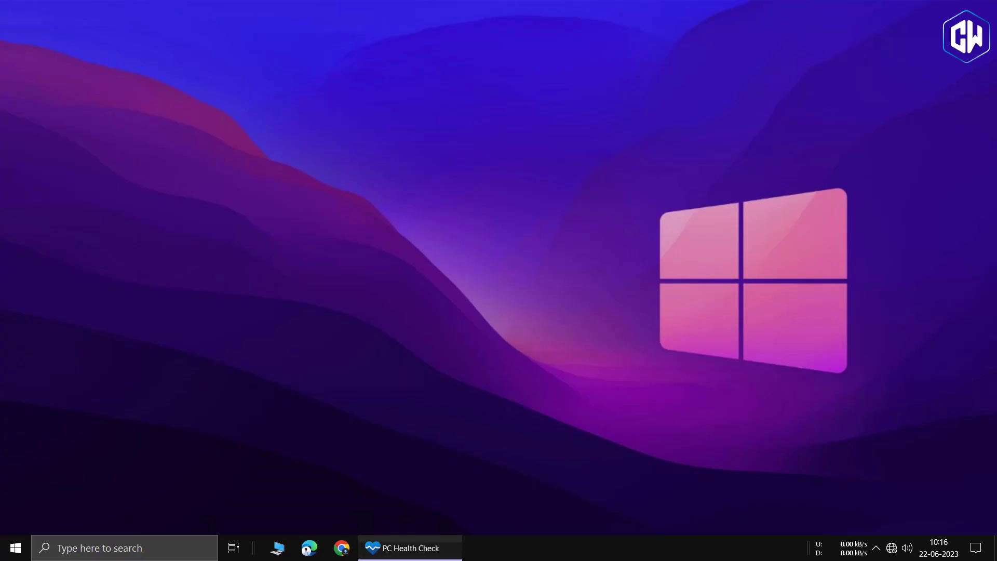
- Restart the computer from the Start menu power options
click(13, 547)
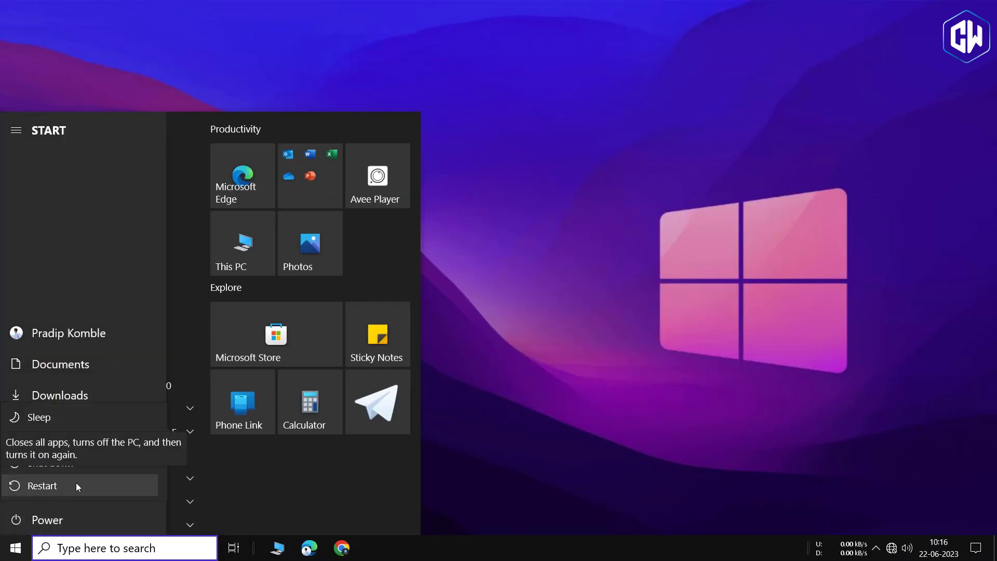
click(42, 485)
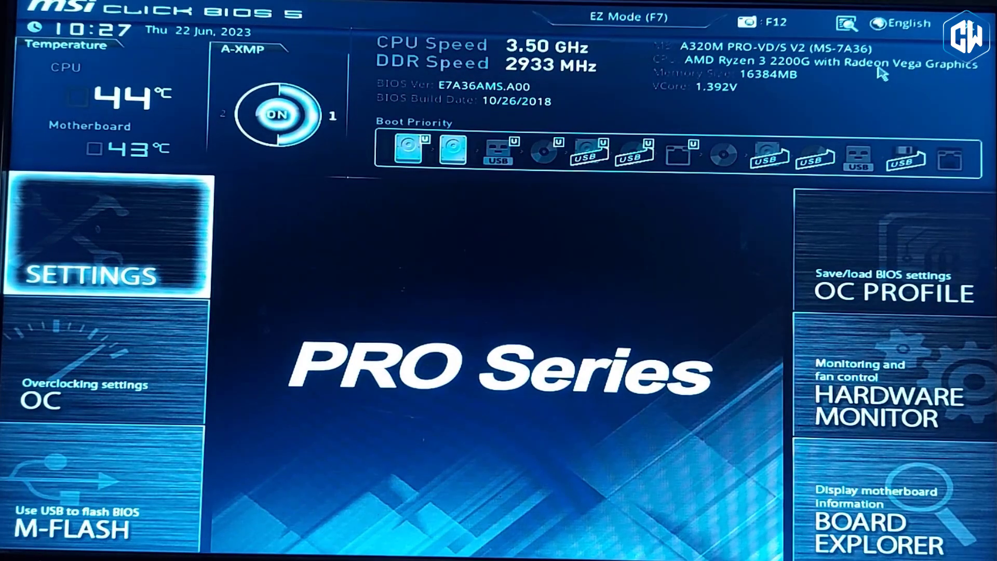
mouse_move(243, 247)
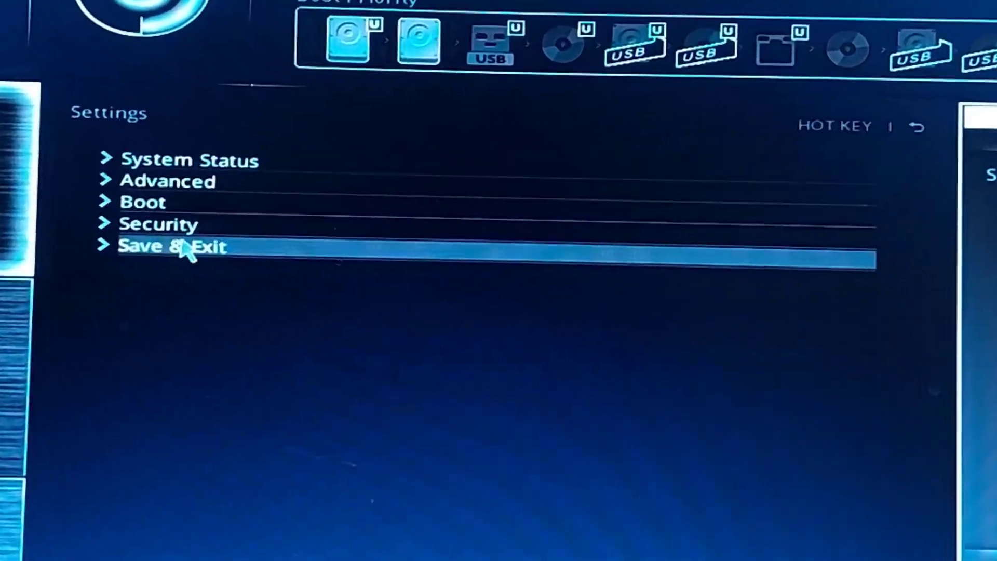
- Under Security > Trusted Computing, set Security Device Support to Enable
key(Up)
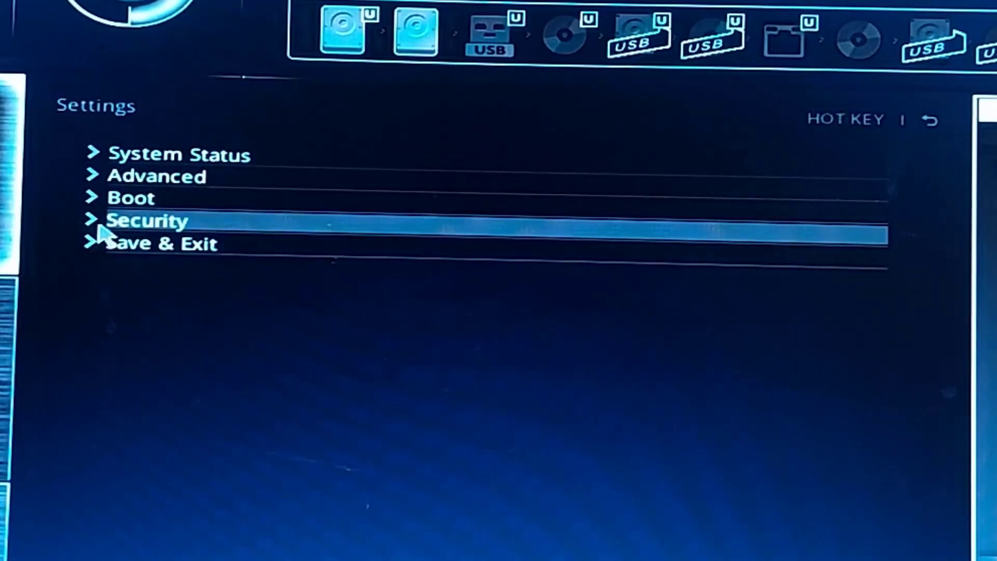
click(147, 220)
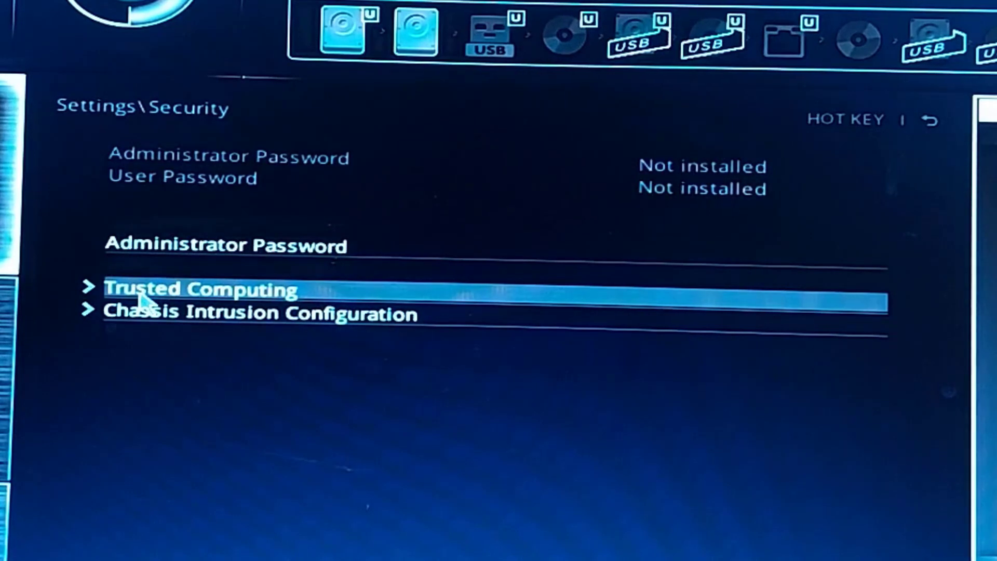
click(198, 290)
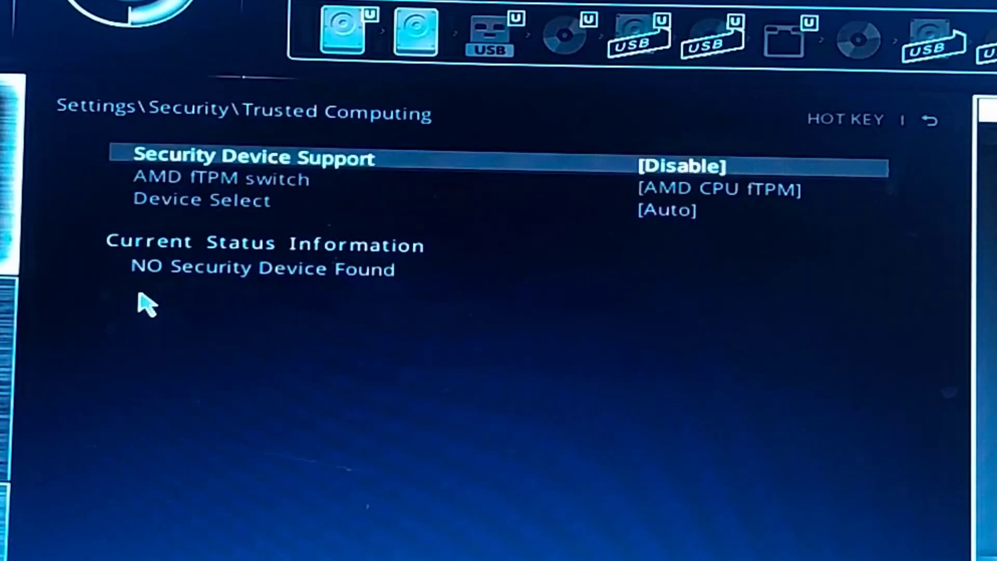
mouse_move(575, 306)
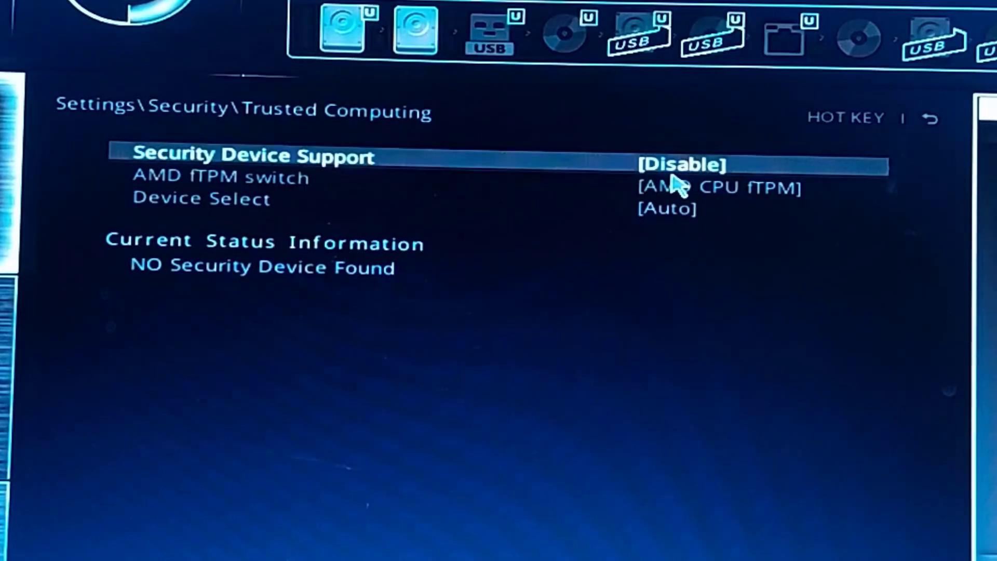
click(683, 165)
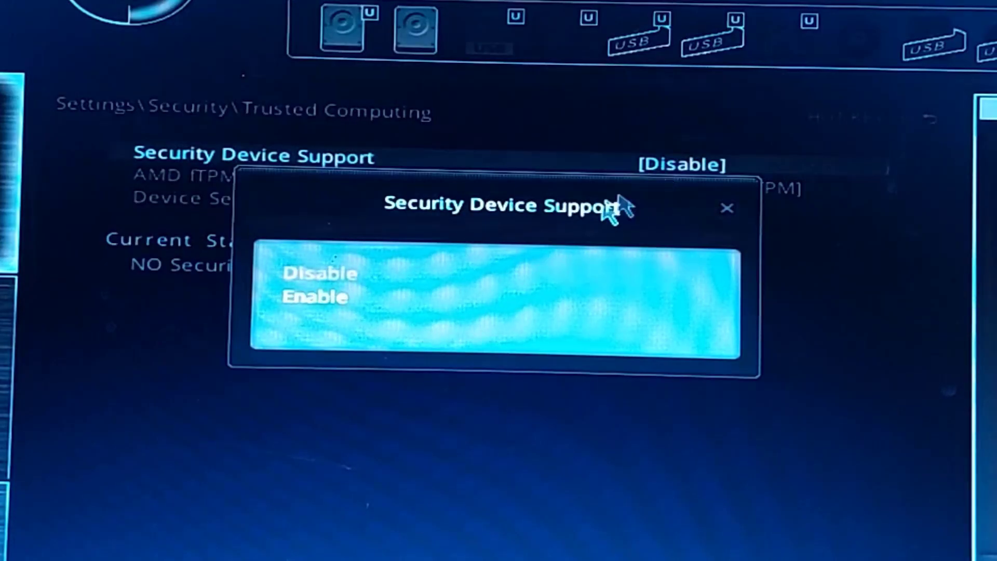
mouse_move(315, 297)
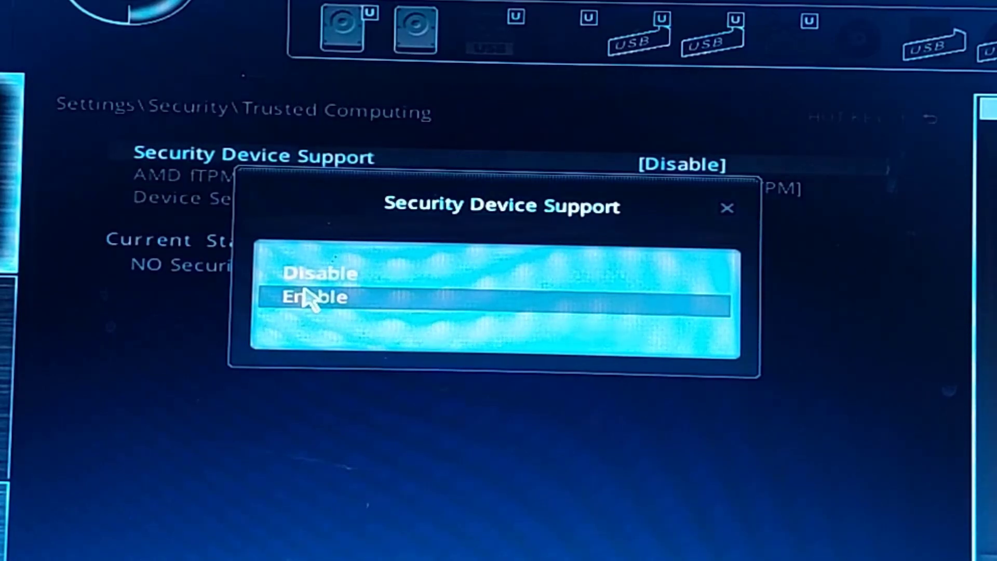
click(313, 299)
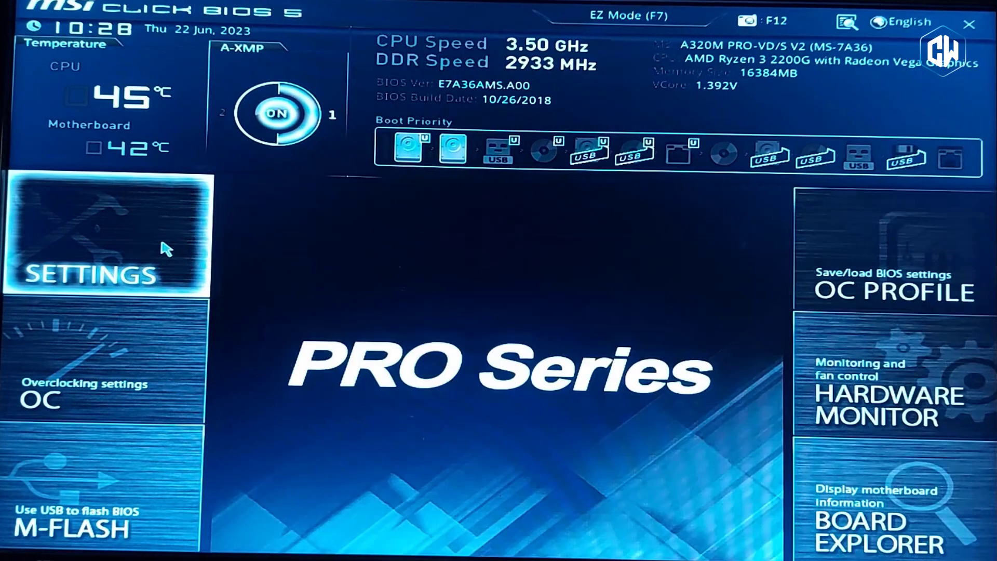
- Save BIOS changes and reboot back to Windows
click(107, 236)
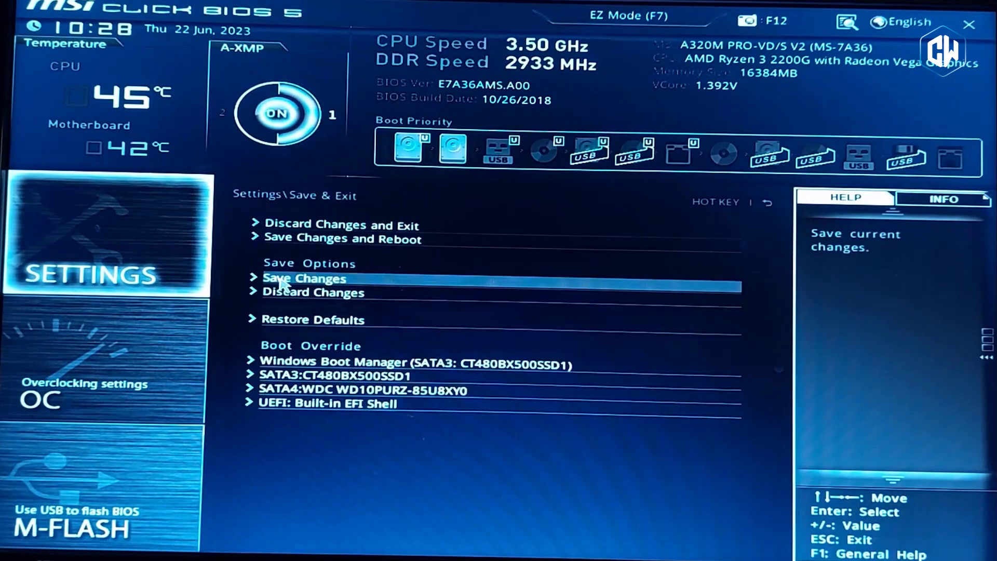
mouse_move(287, 245)
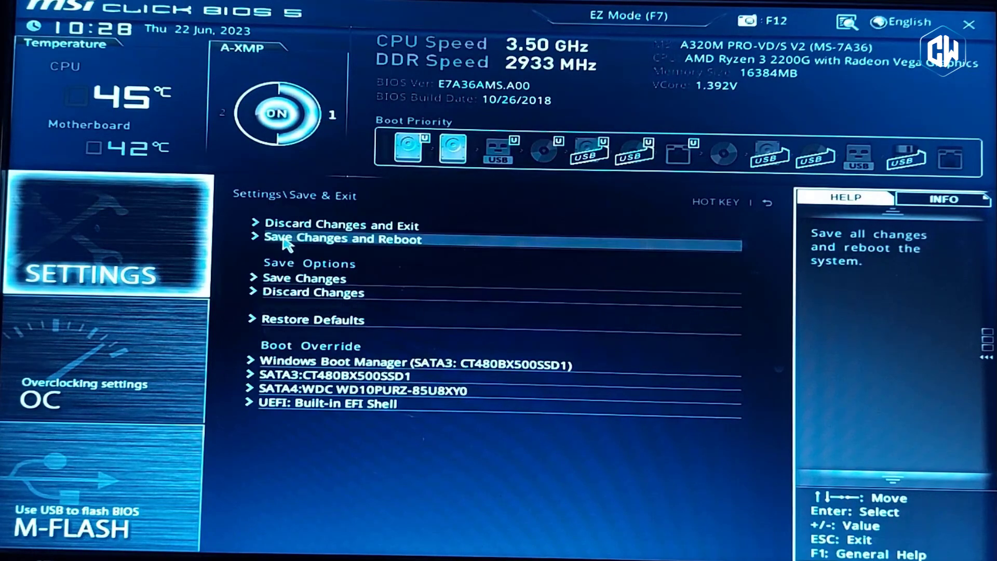
click(341, 238)
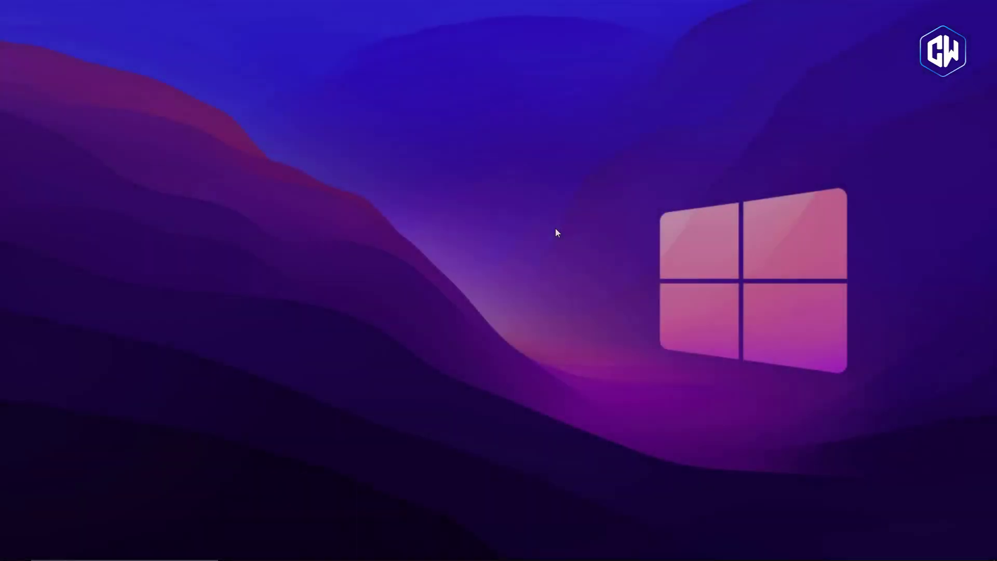
- Reopen tpm.msc via Run, confirm the TPM is ready for use at version 2.0, and close it
right_click(30, 533)
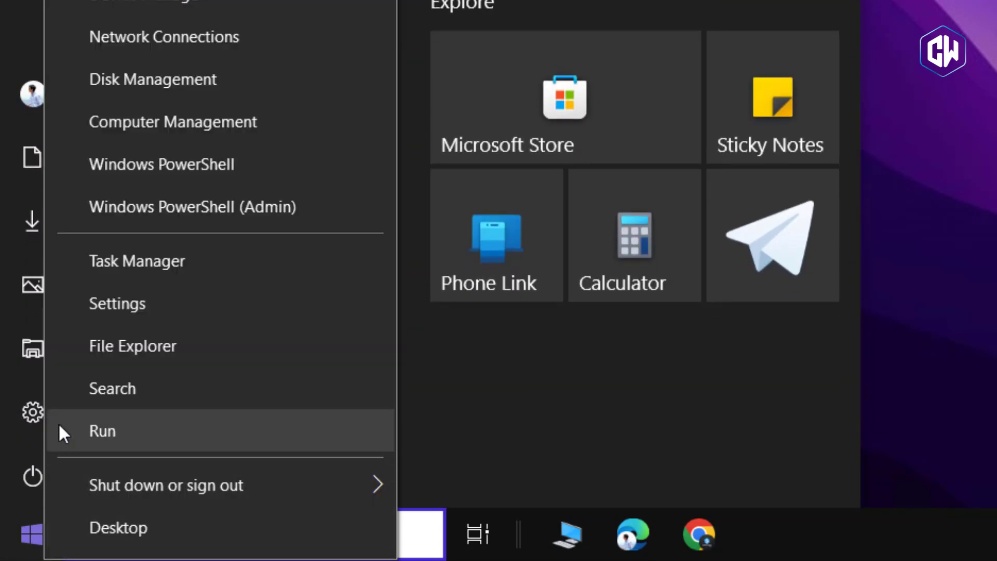
click(102, 430)
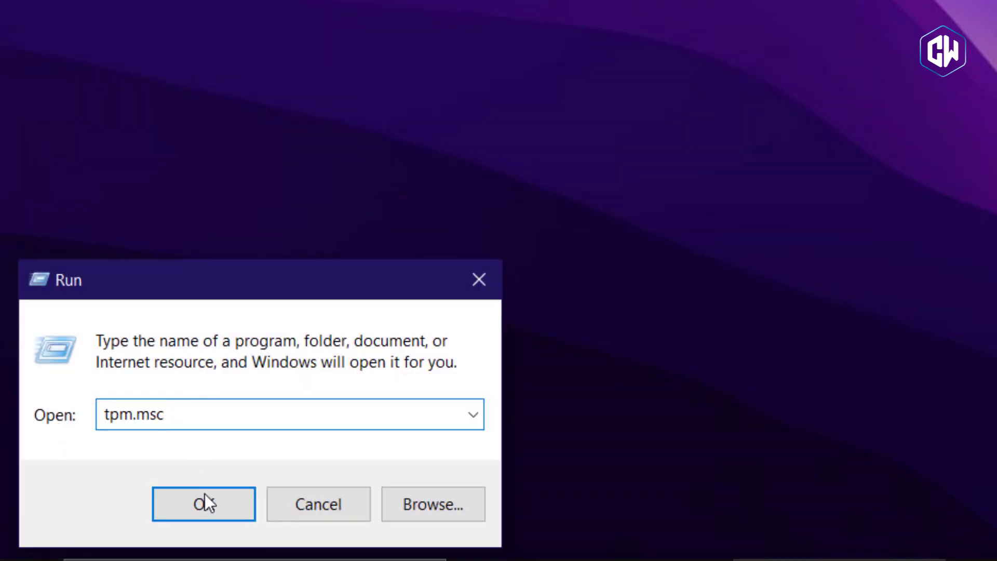
click(204, 503)
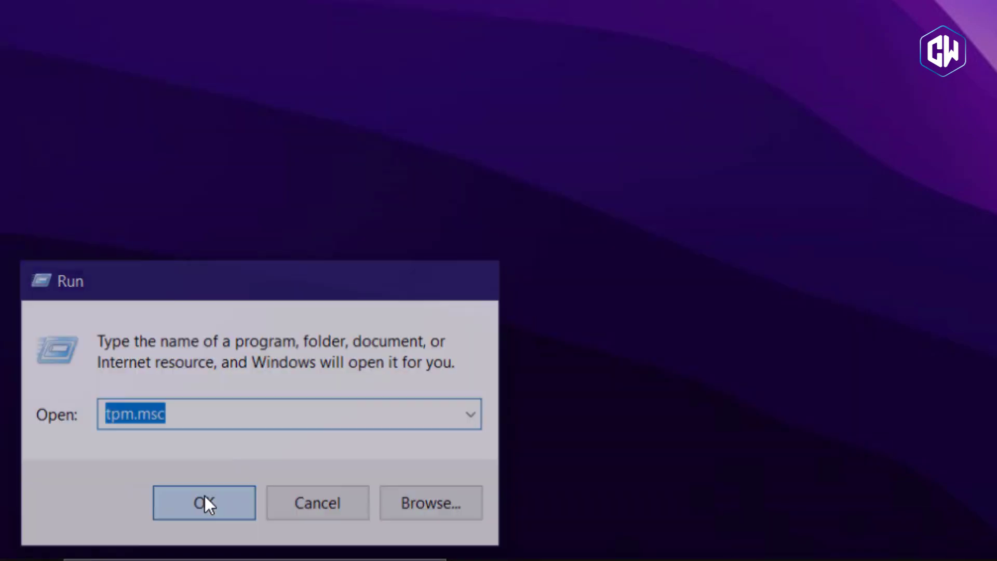
click(204, 503)
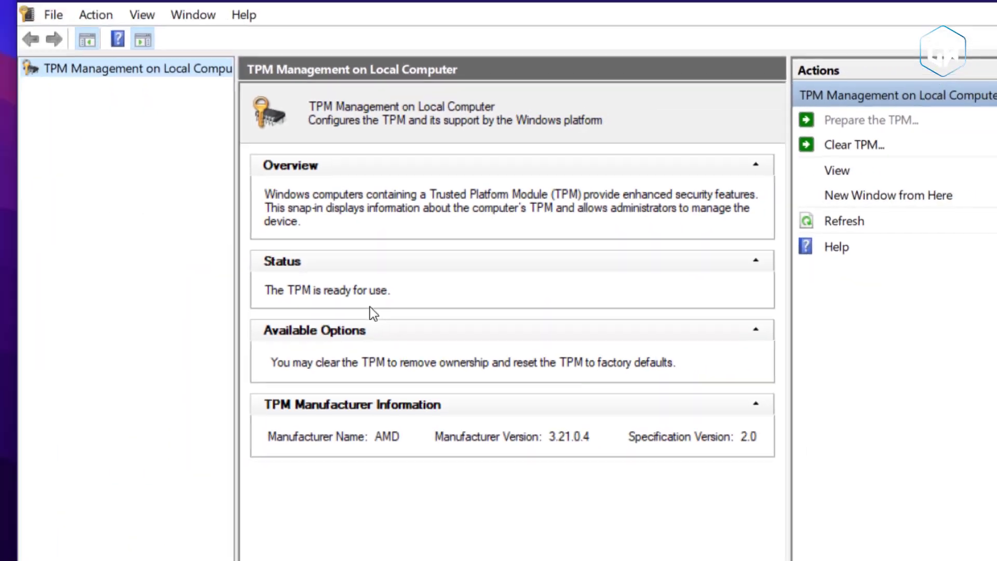
click(839, 62)
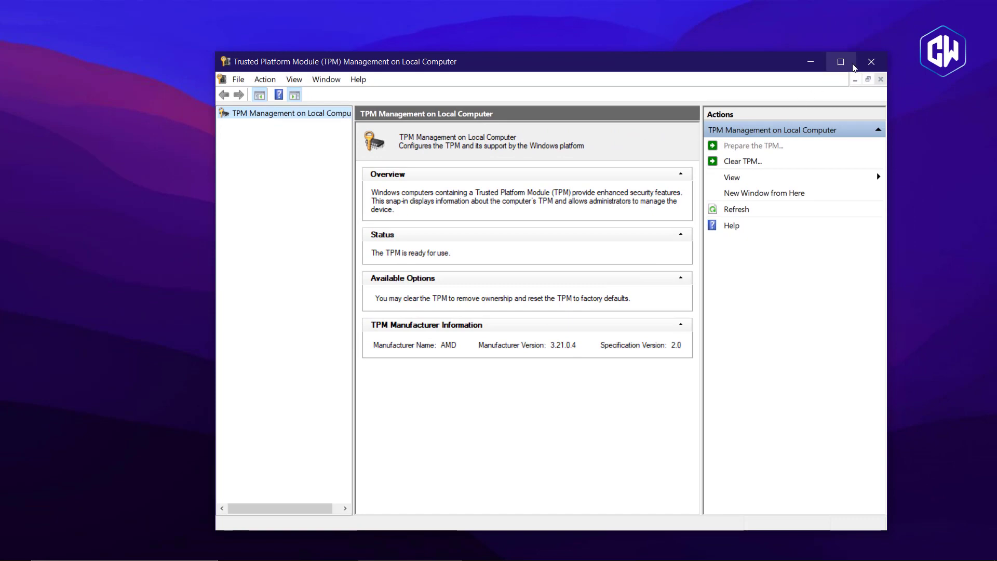
click(870, 61)
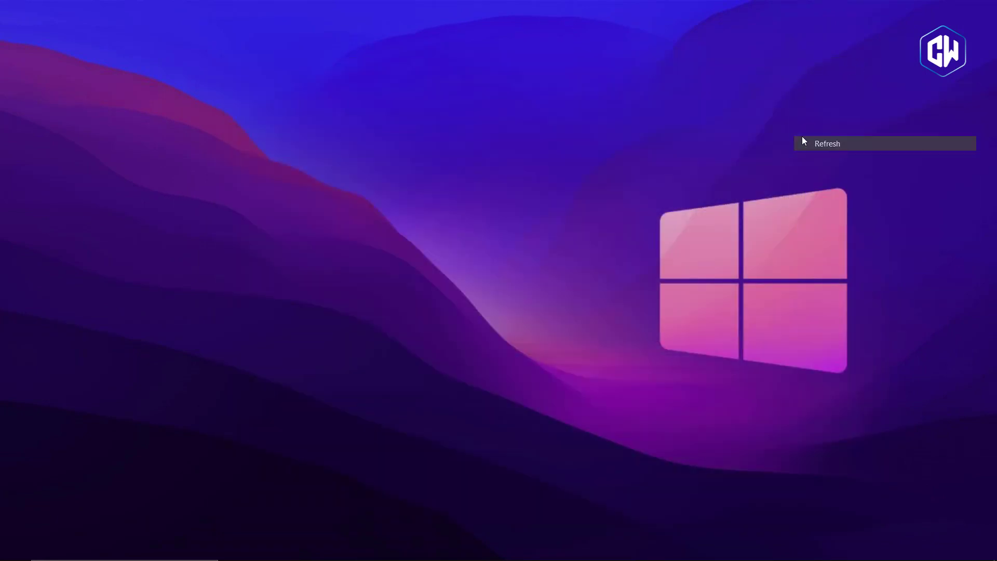
- View the Device security processor details showing TPM 2.0, then switch to PC Health Check
click(12, 547)
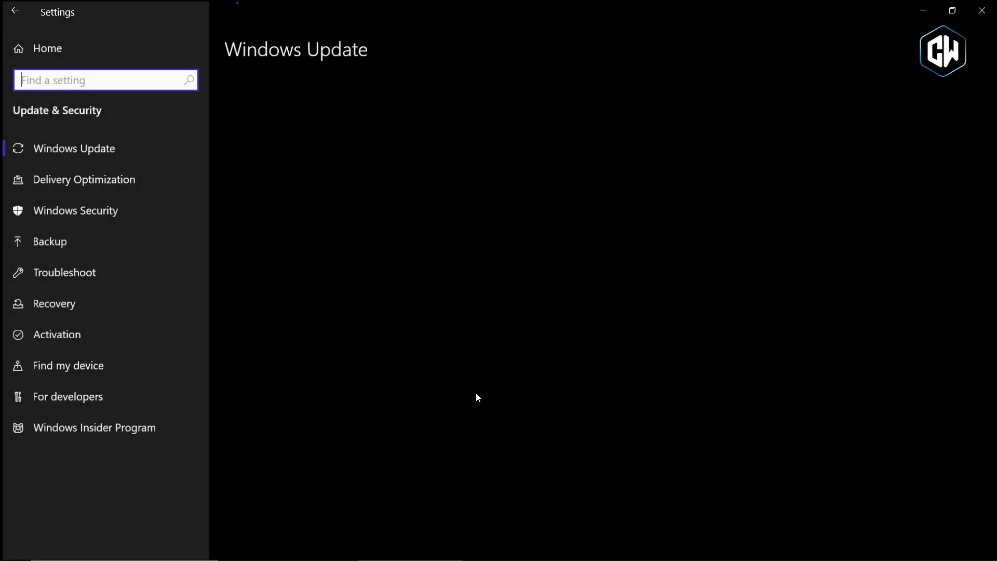
click(74, 210)
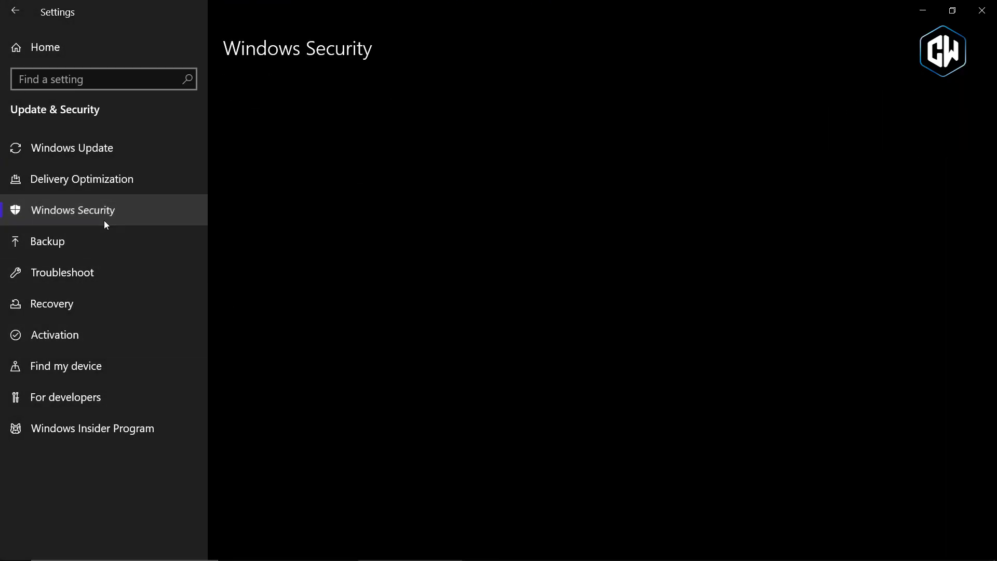
click(73, 210)
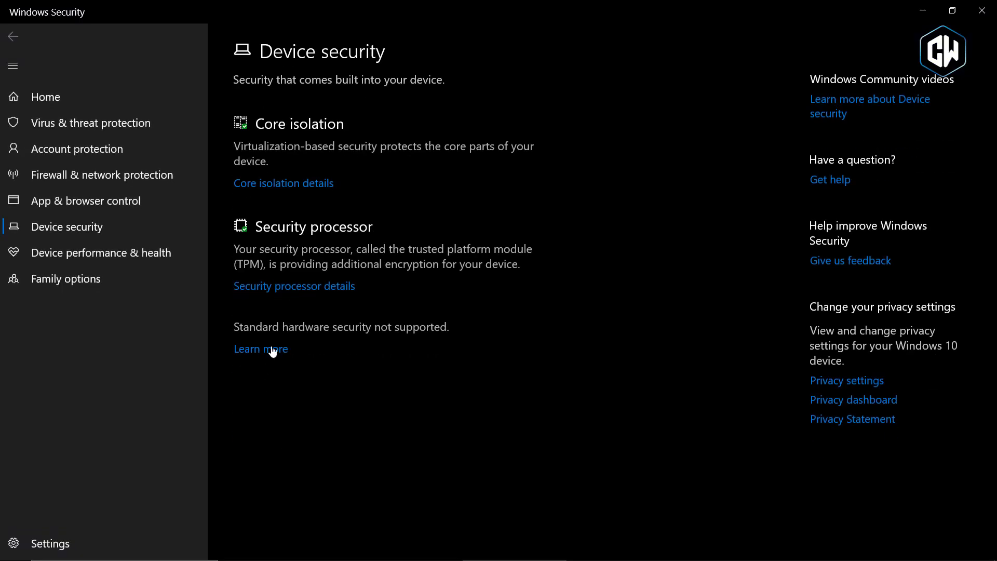
mouse_move(305, 275)
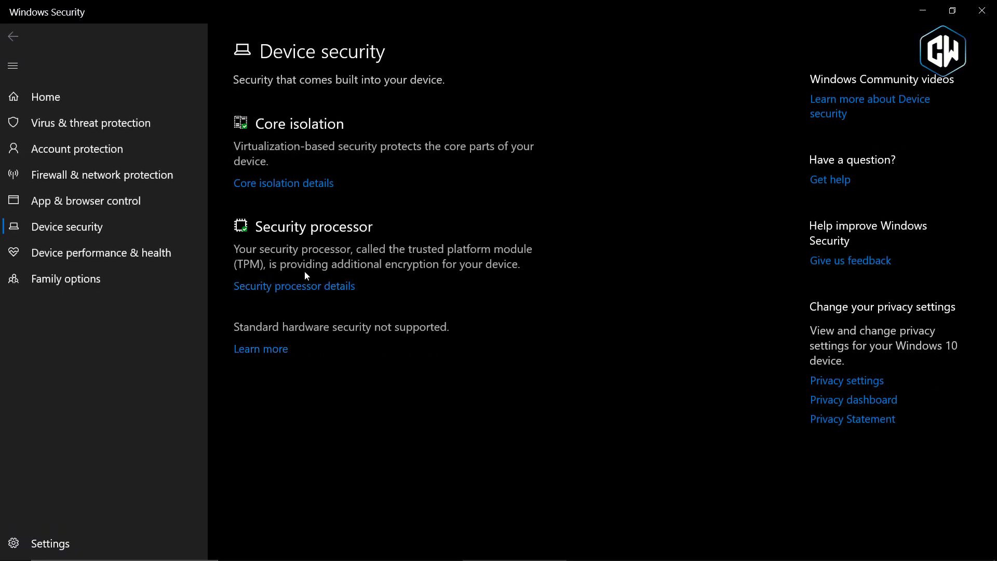
click(294, 286)
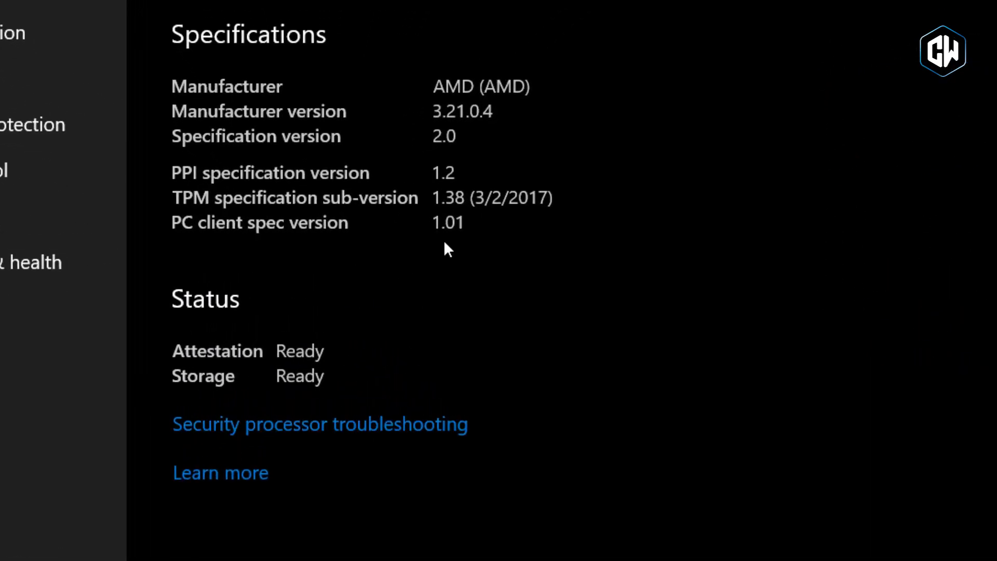
click(12, 548)
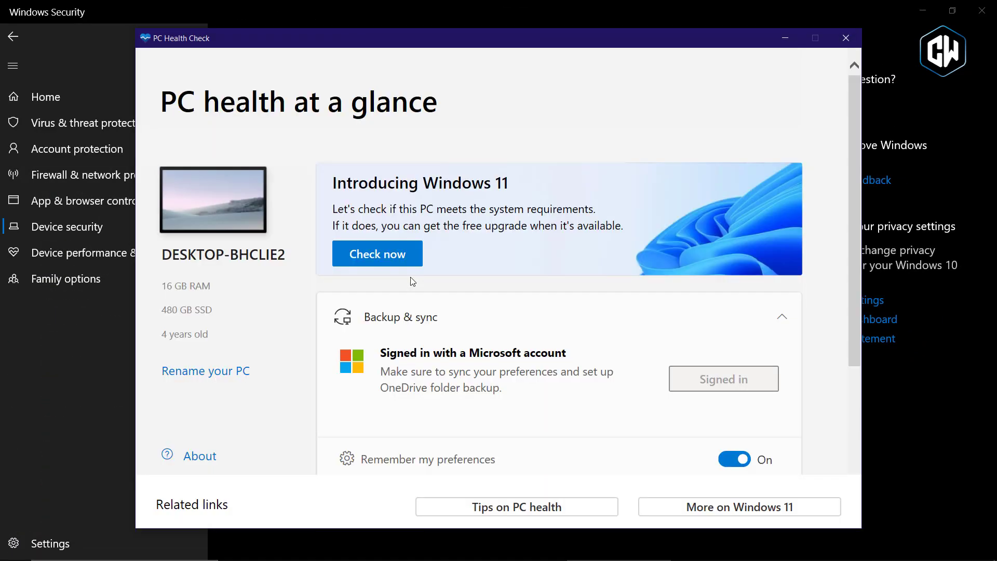
- Run Check now and show all results down to the TPM 2.0 enabled line
click(376, 254)
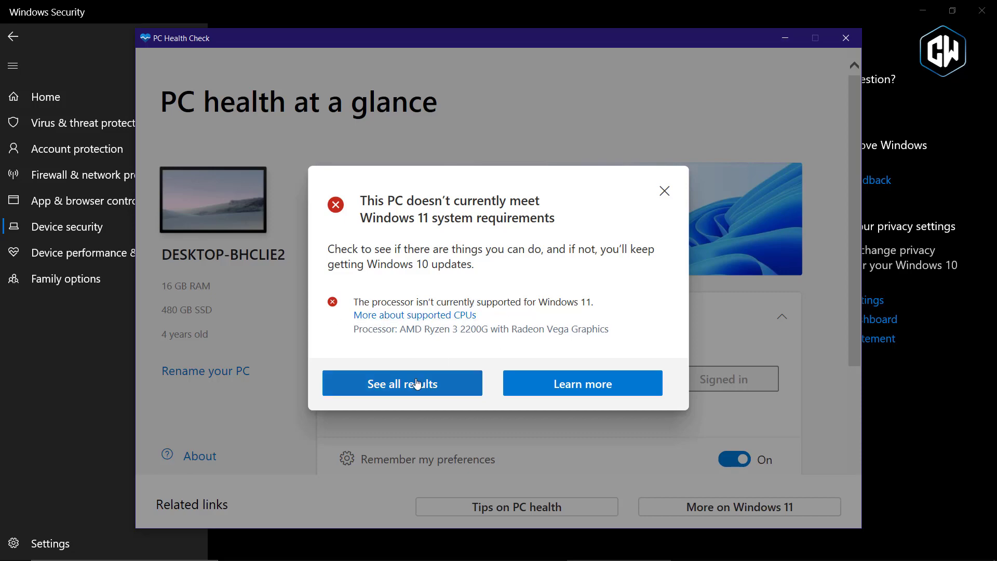
click(401, 383)
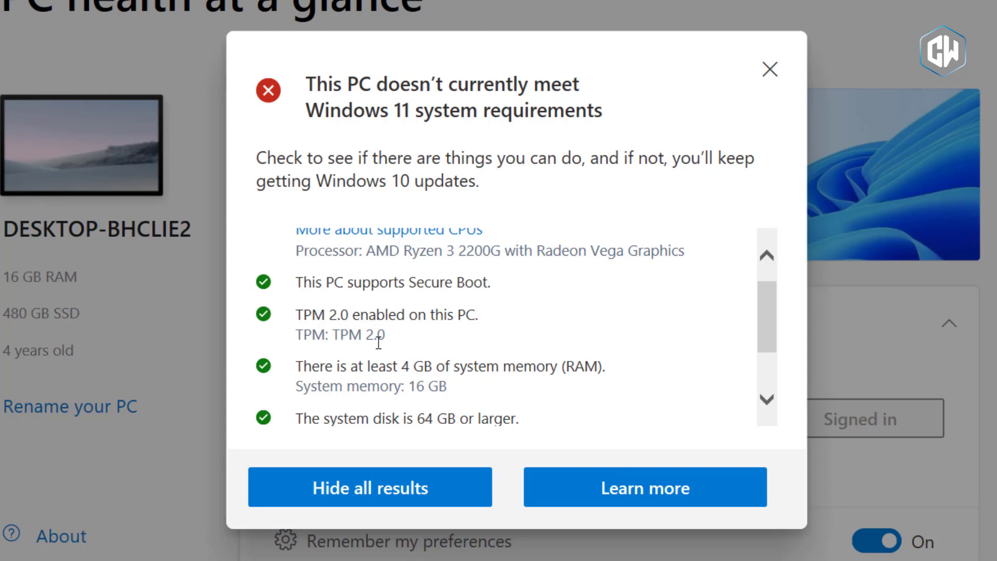
scroll(down, 3)
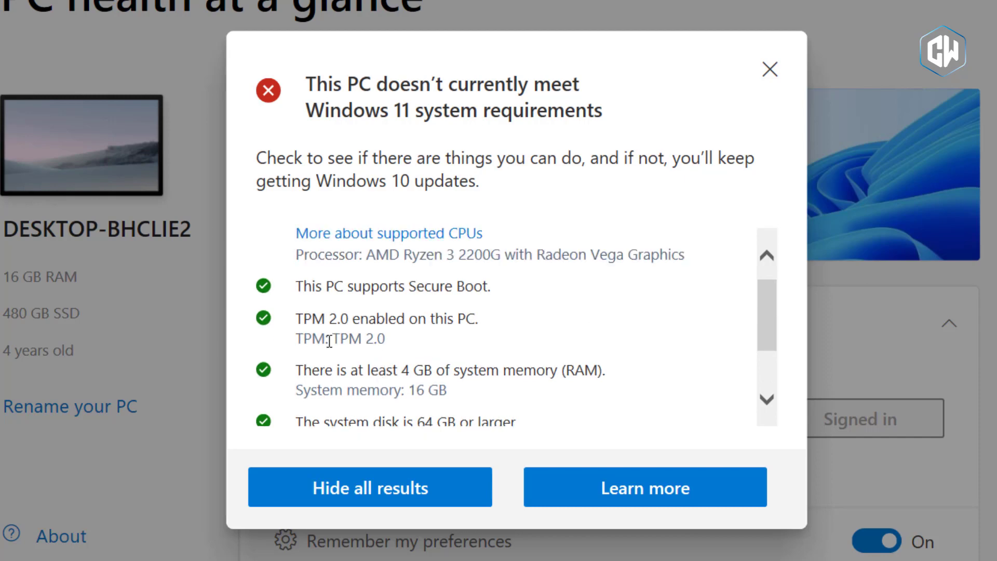
mouse_move(424, 351)
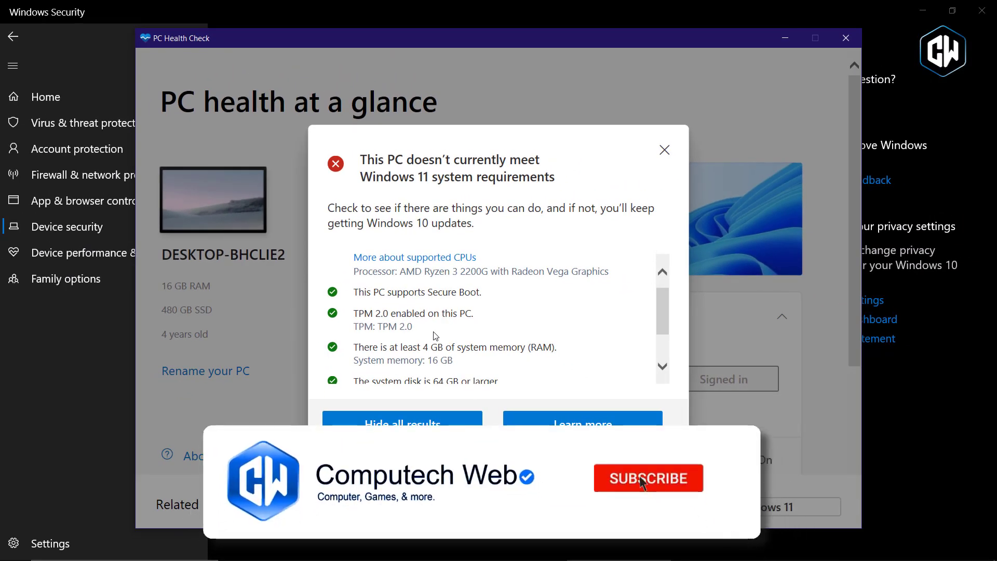
- Close the PC Health Check results and window, leaving the security processor details showing
click(647, 478)
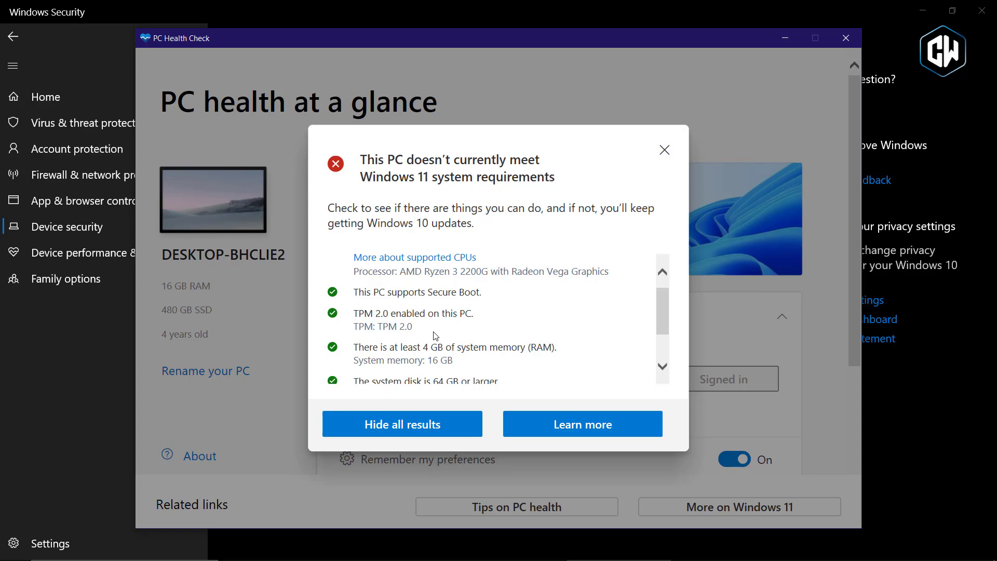
click(845, 38)
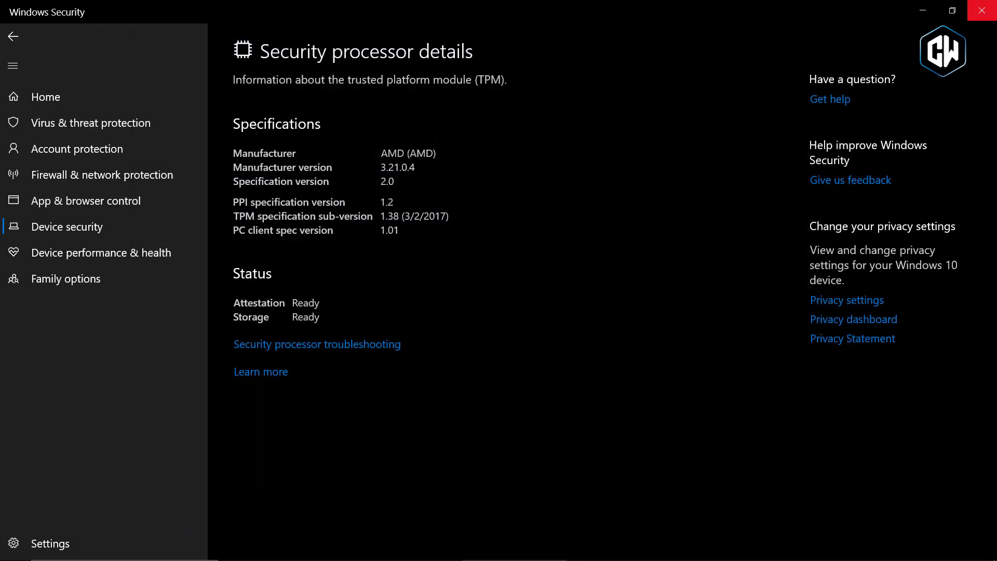